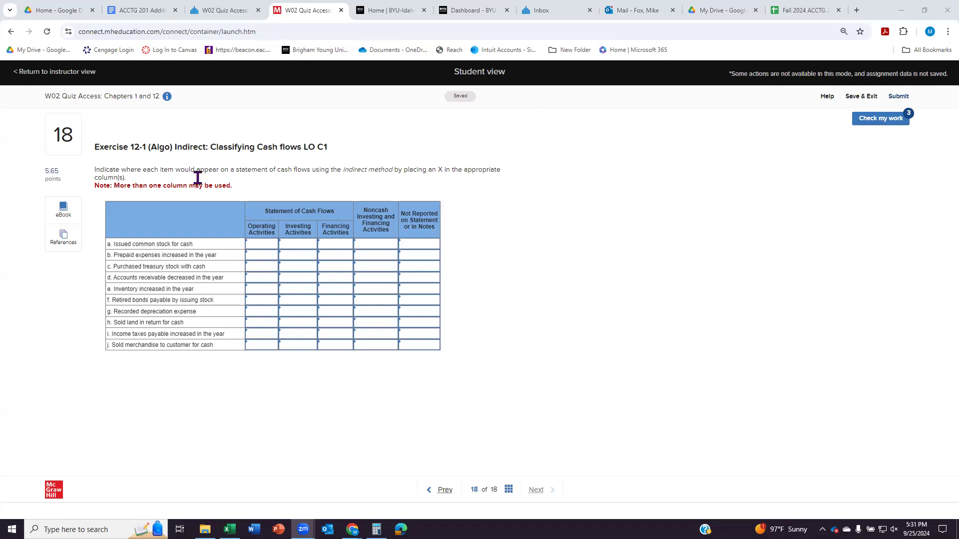
mouse_move(451, 171)
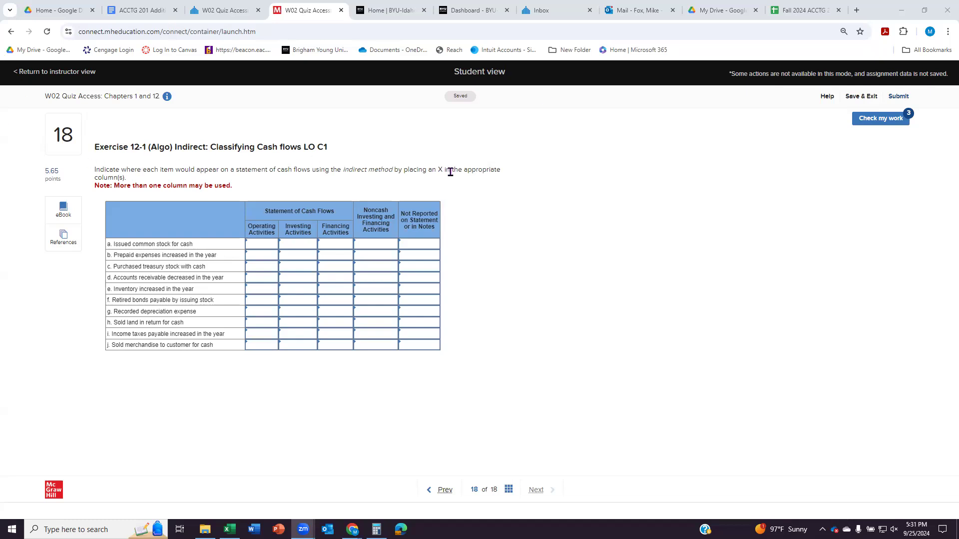
mouse_move(509, 246)
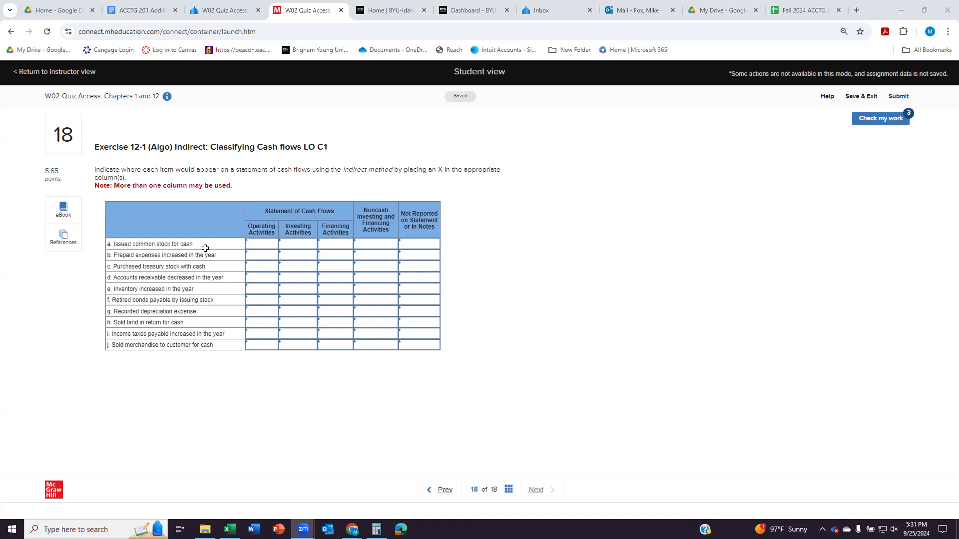
mouse_move(220, 243)
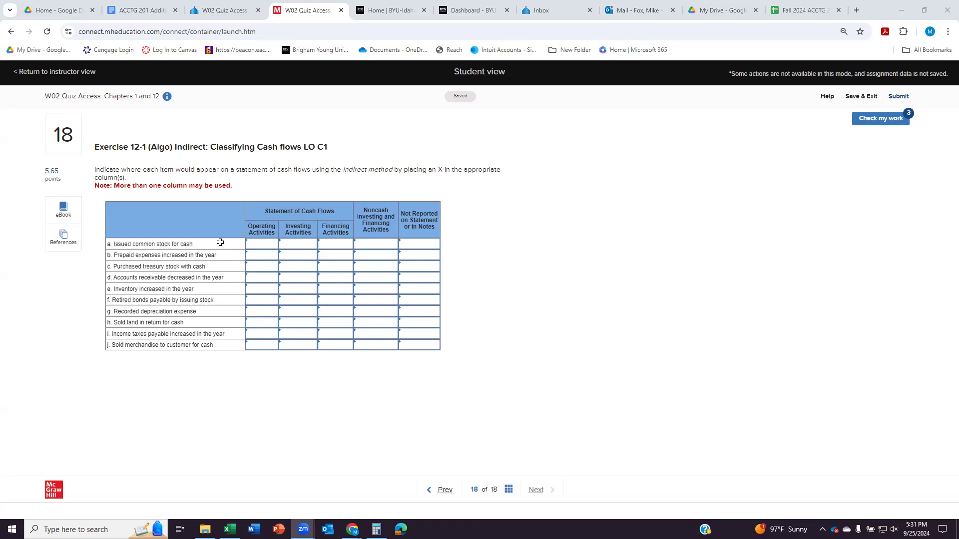
mouse_move(256, 231)
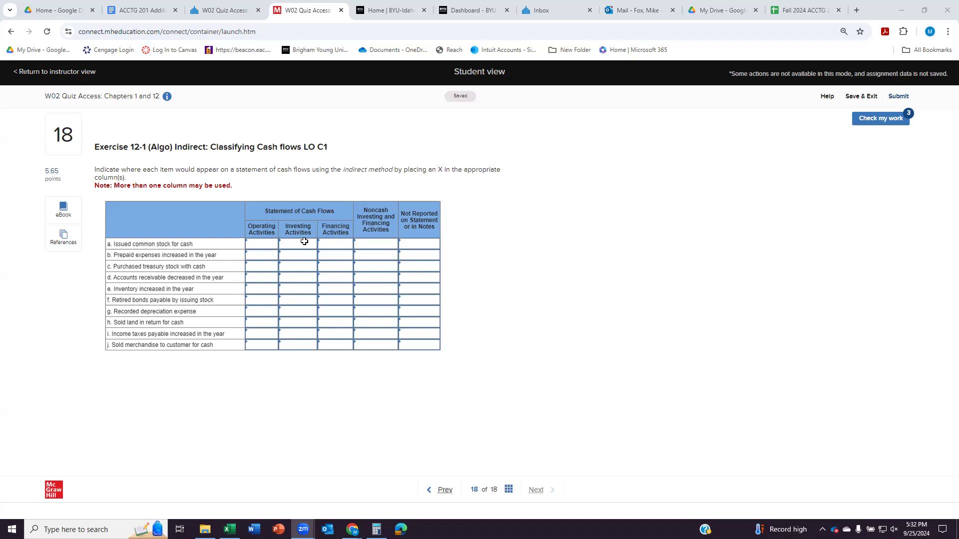
mouse_move(336, 242)
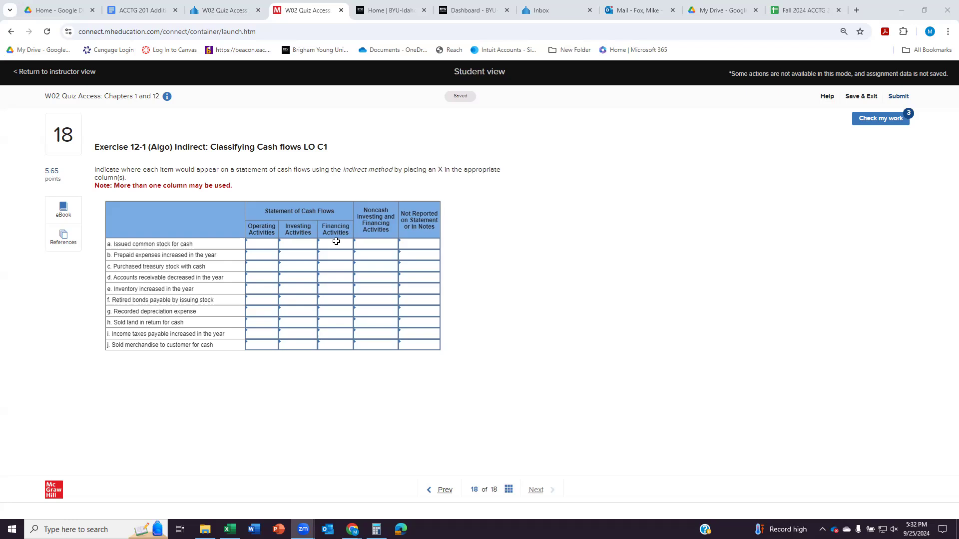
mouse_move(328, 294)
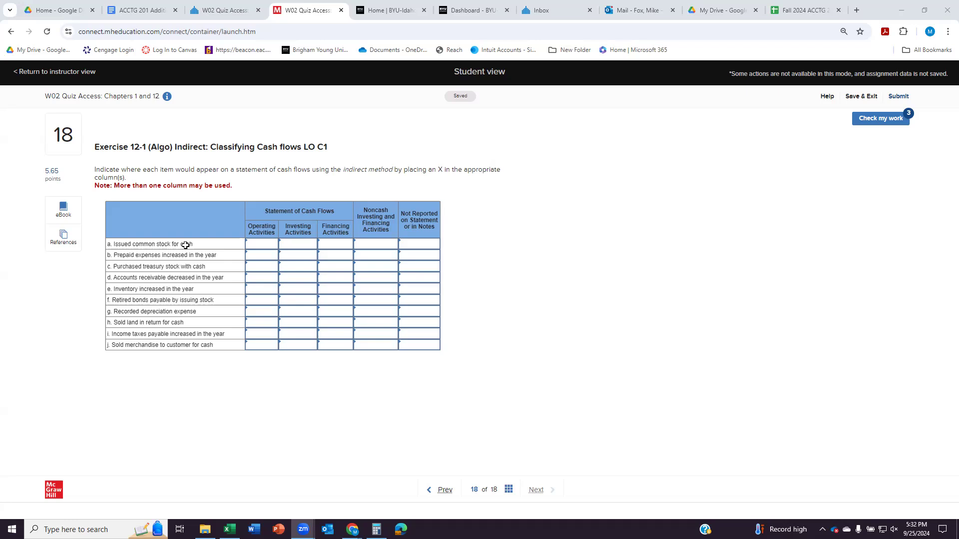
mouse_move(193, 244)
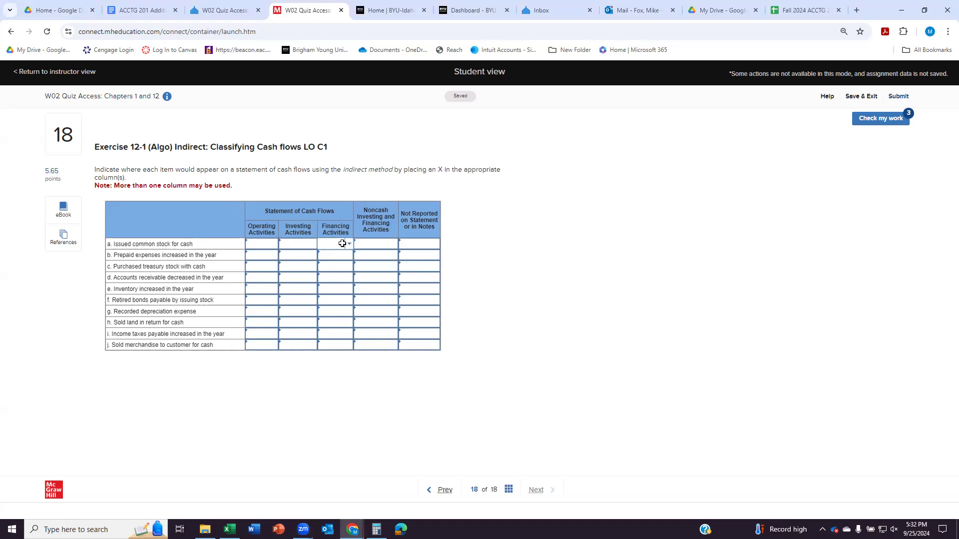
Mark issued stock (a) and treasury stock purchase (c) as financing, prepaid expenses (b) and receivables (d) as operating
click(342, 244)
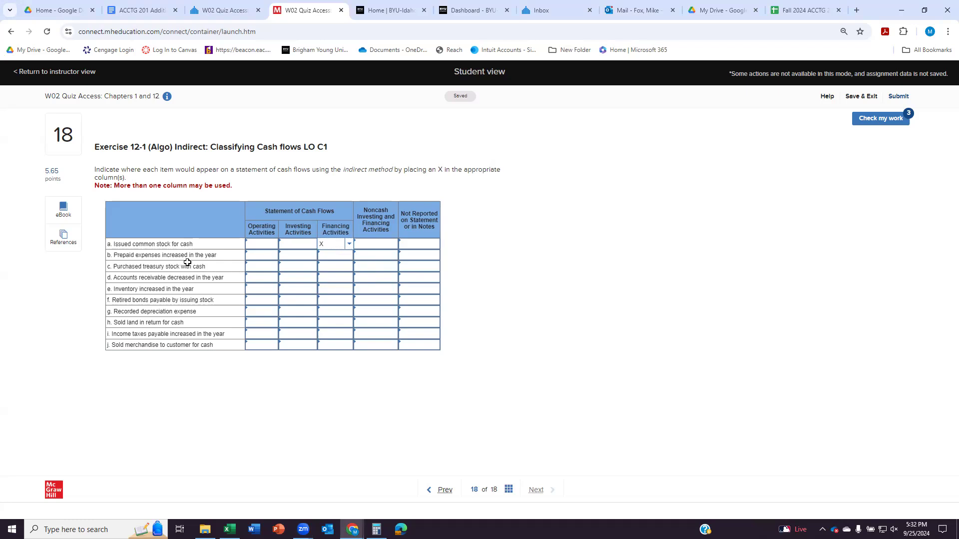
click(261, 255)
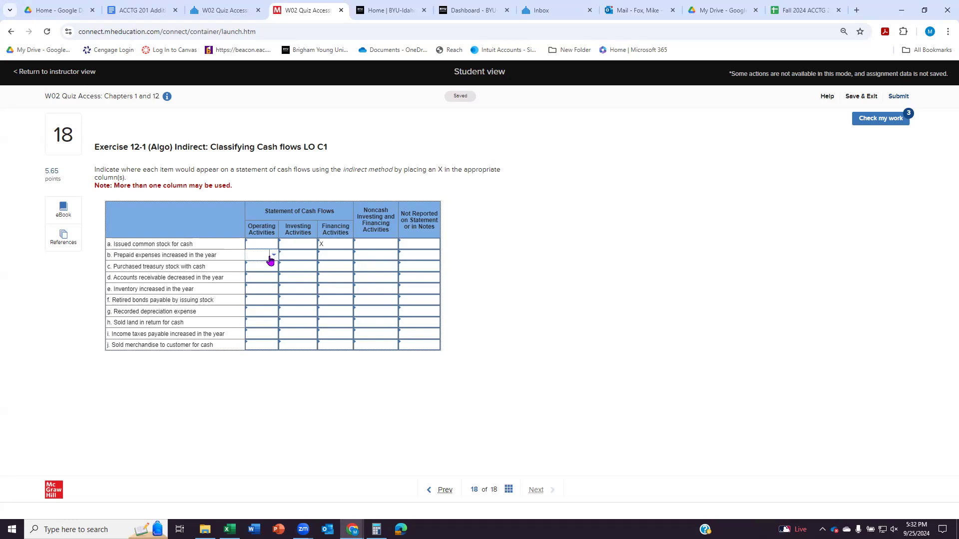
click(260, 255)
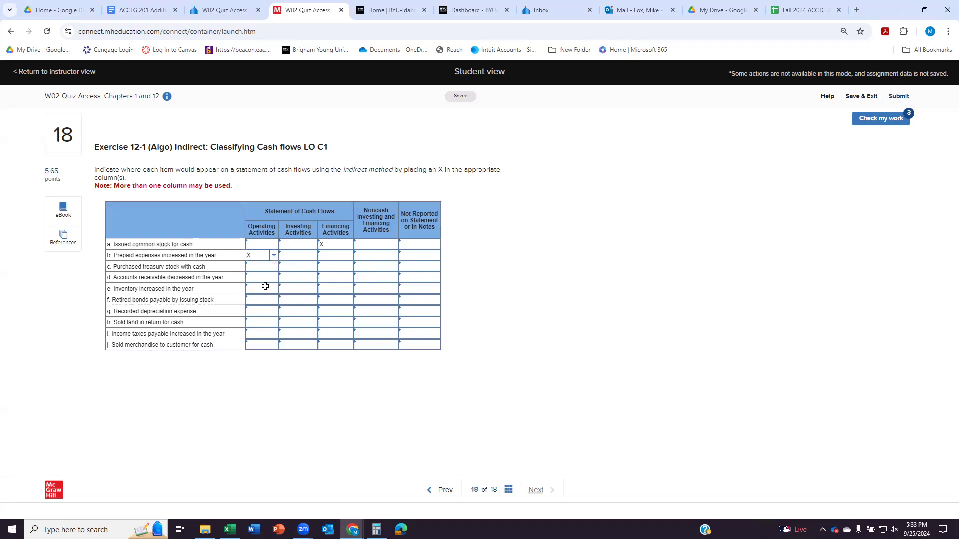
mouse_move(259, 321)
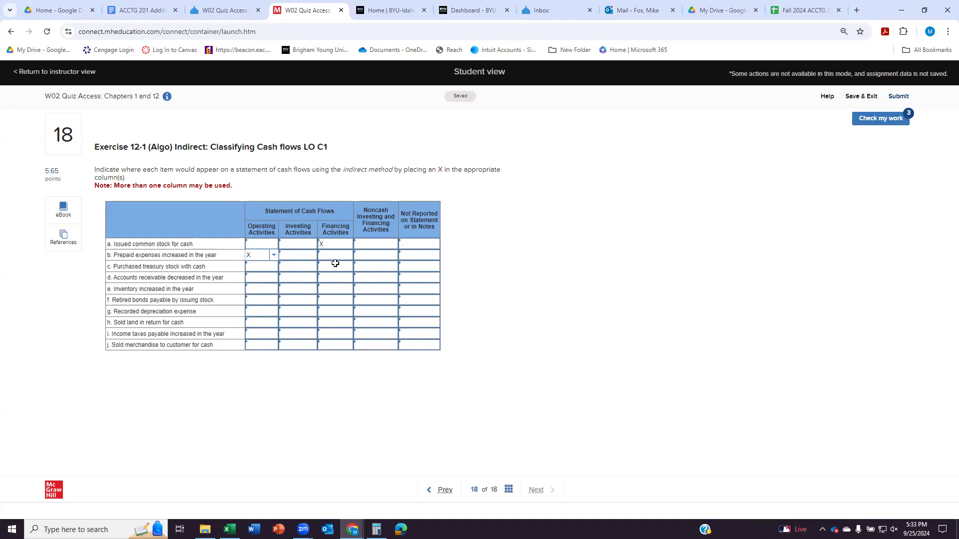
click(334, 266)
text(X)
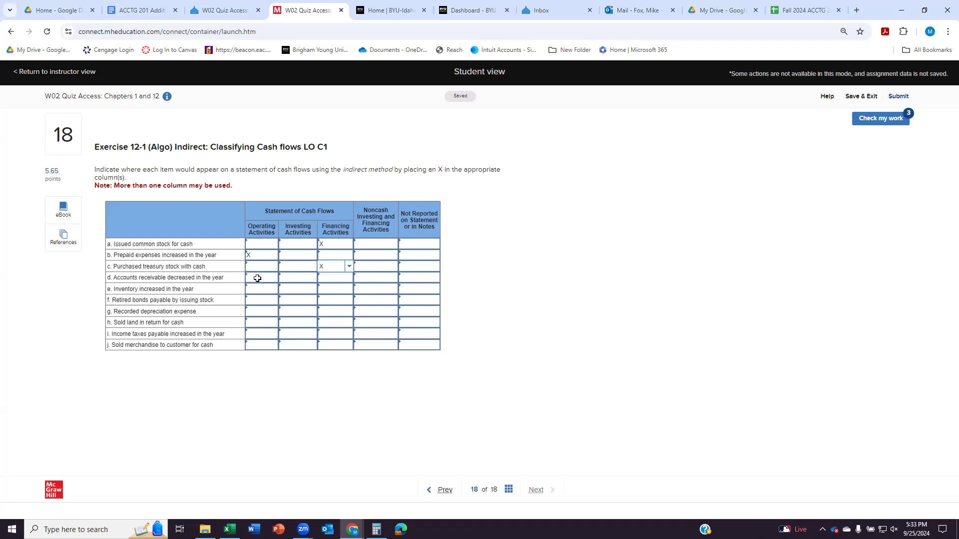
click(260, 278)
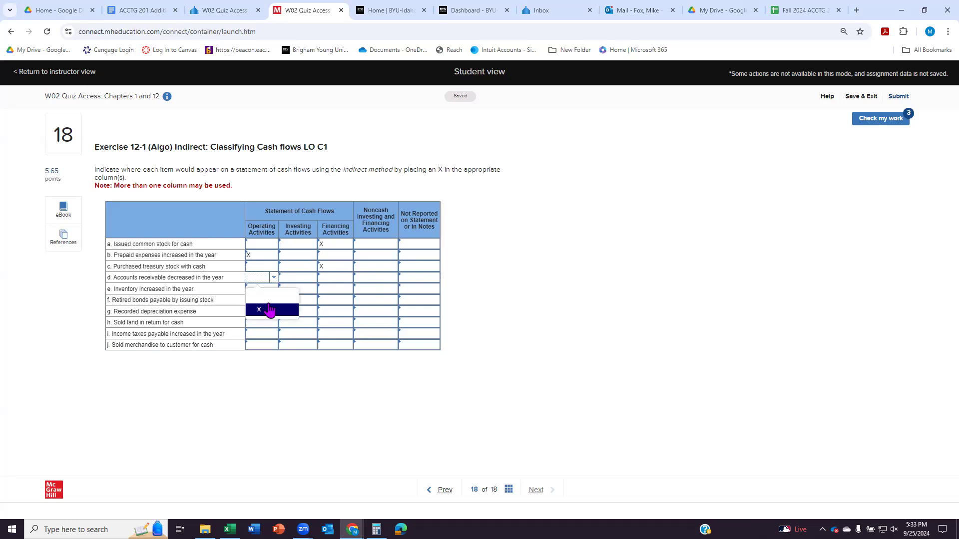
click(258, 310)
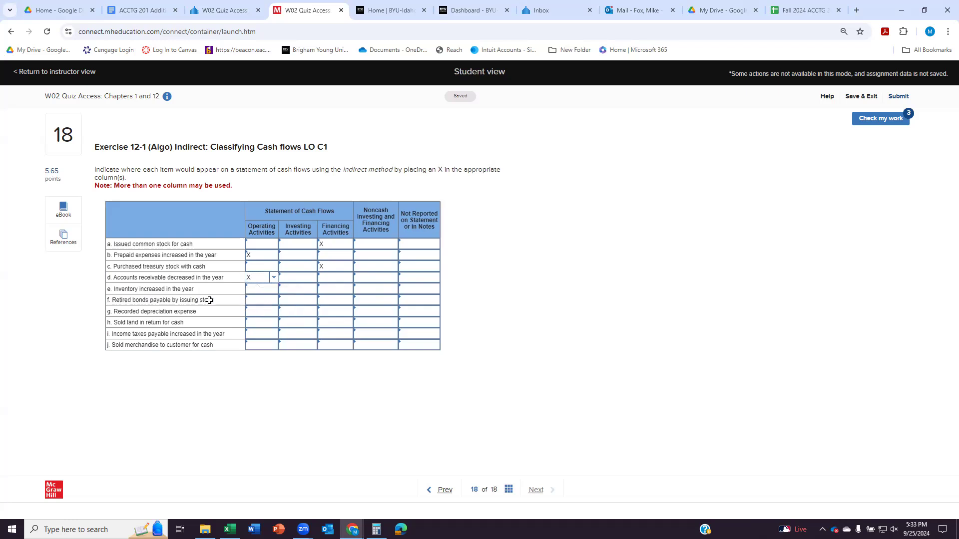
mouse_move(209, 289)
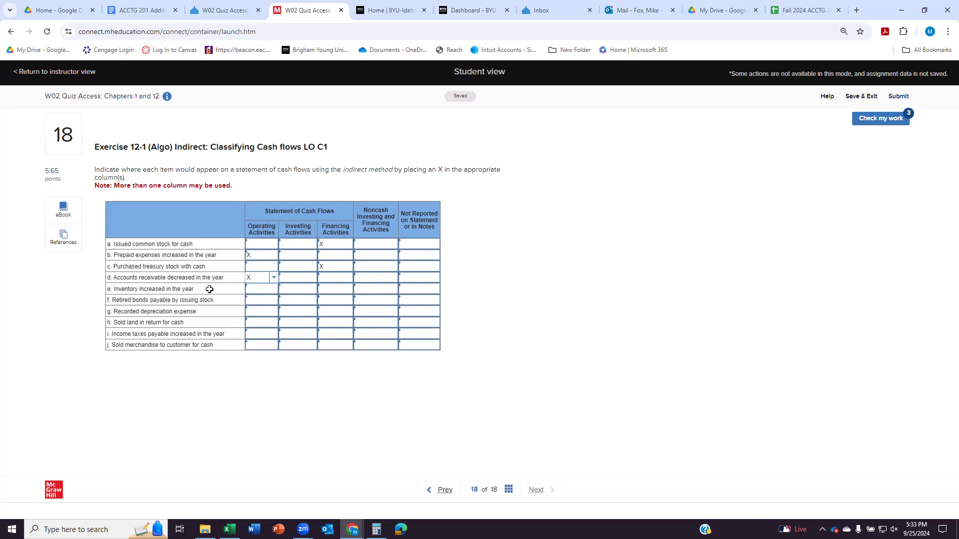
mouse_move(224, 287)
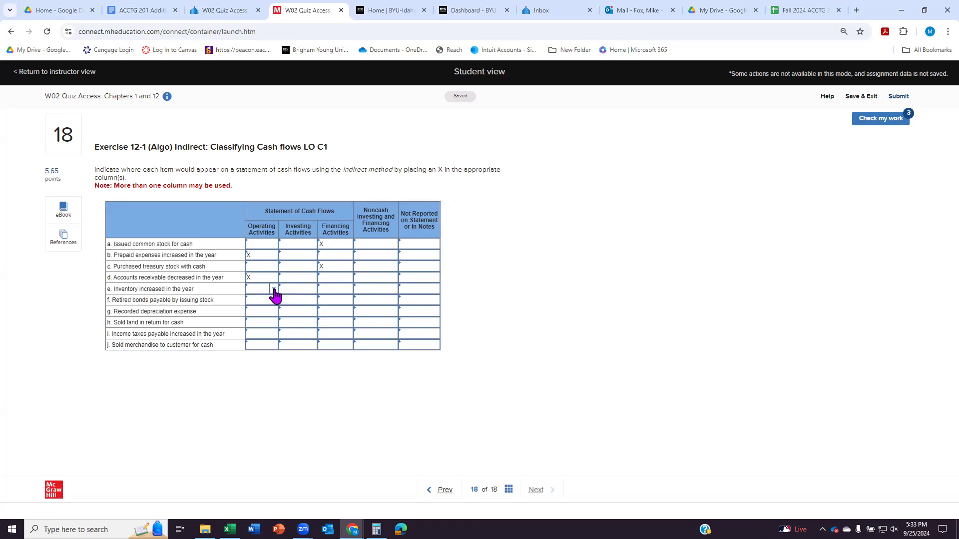
Mark inventory increase (e) and depreciation (g) as operating, and bond retirement (f) as financing
click(261, 287)
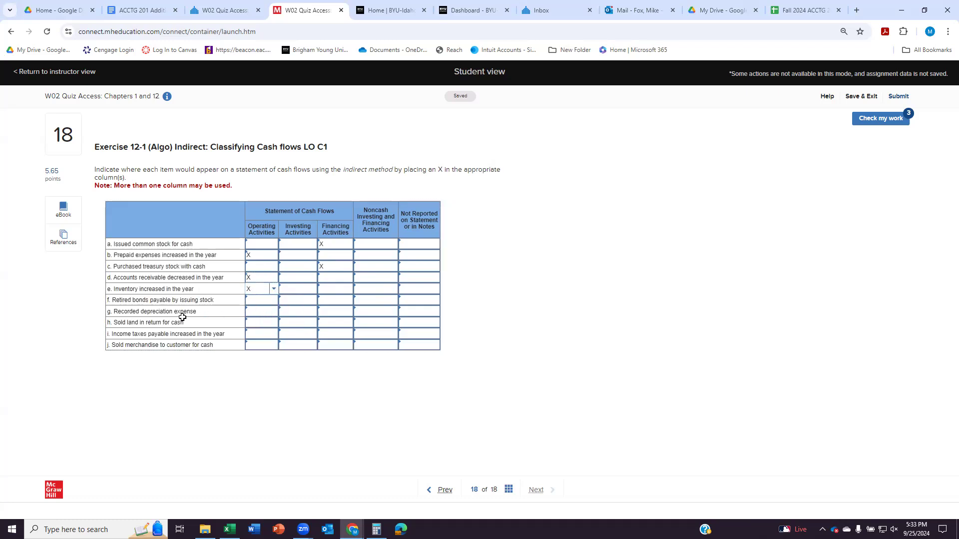
mouse_move(202, 302)
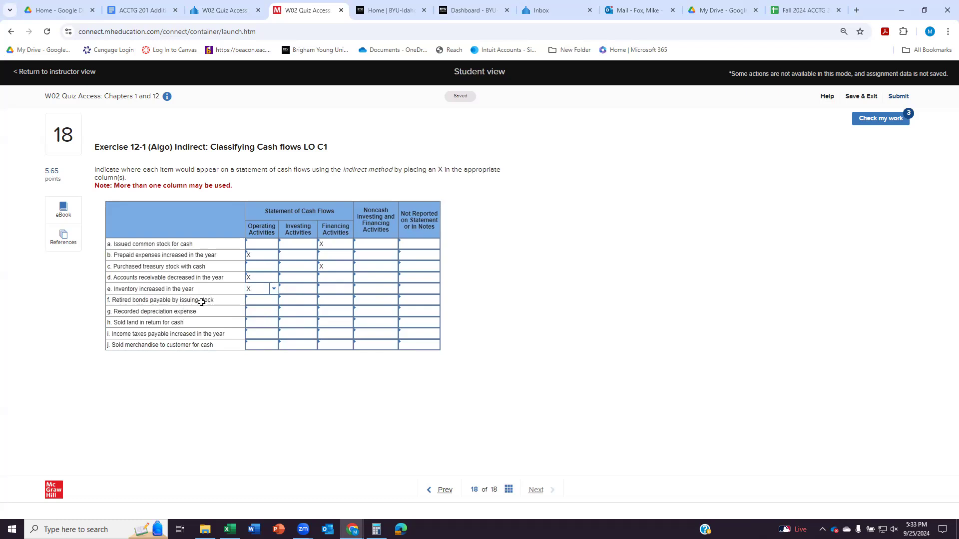
mouse_move(210, 302)
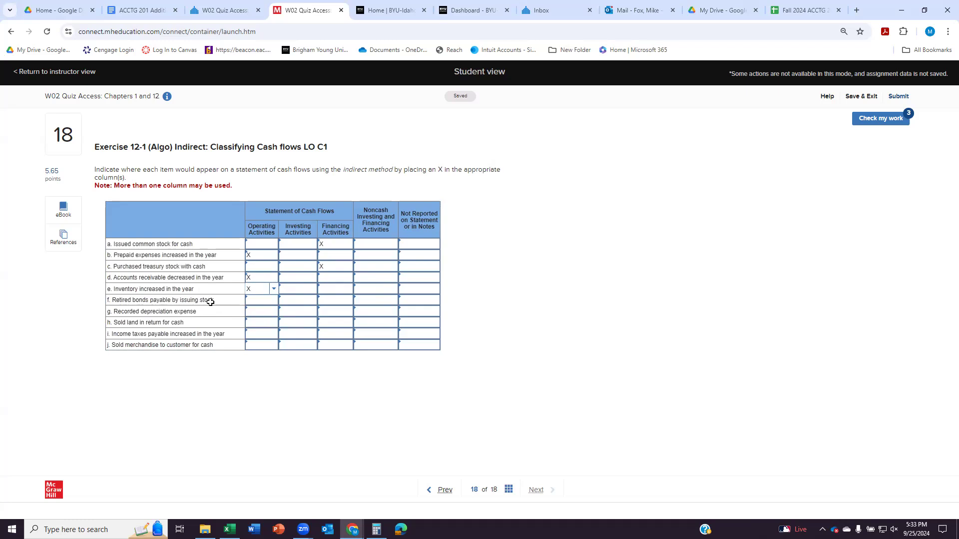
mouse_move(213, 302)
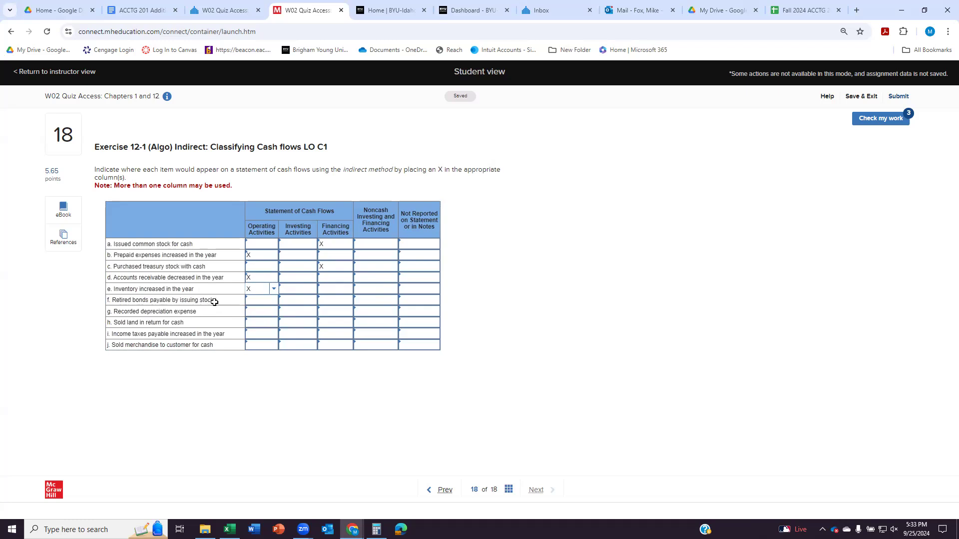
click(335, 300)
text(X)
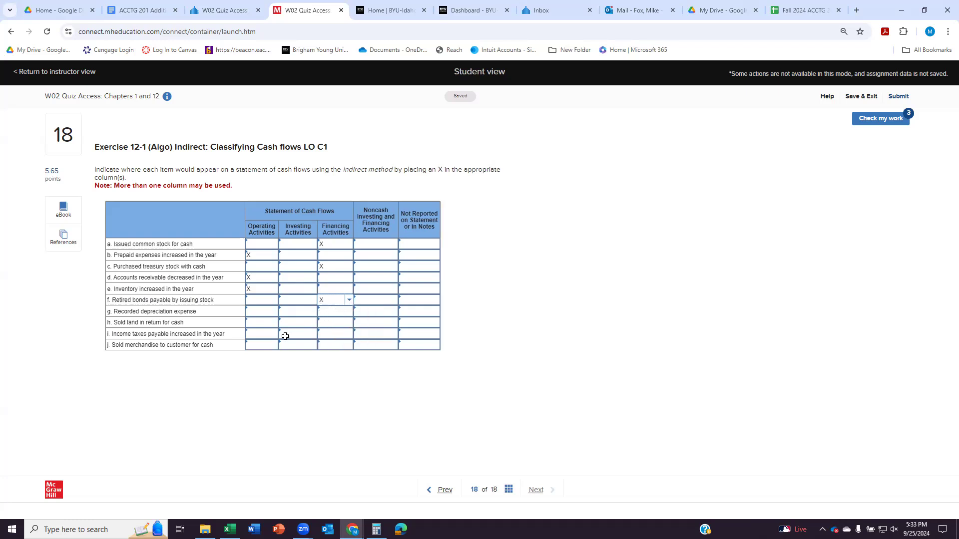
mouse_move(210, 313)
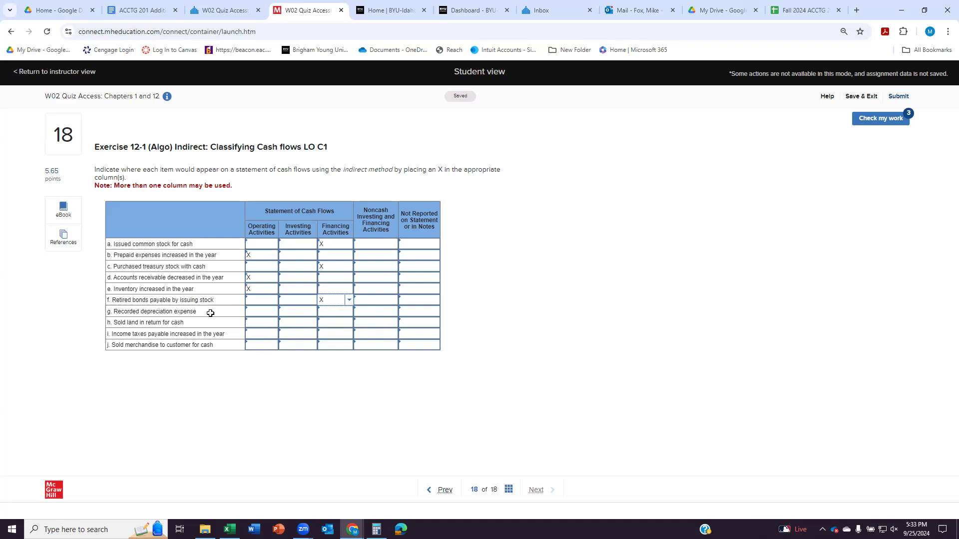
mouse_move(239, 308)
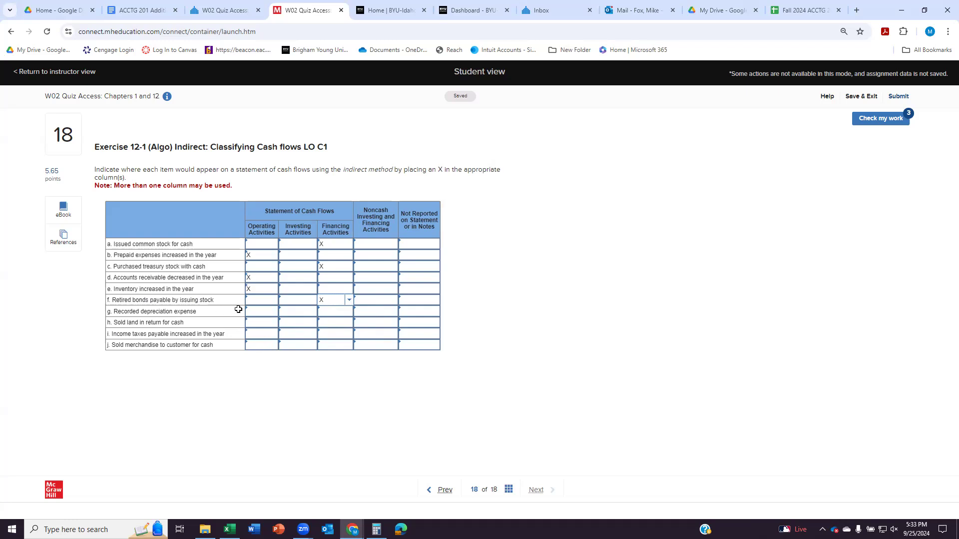
click(261, 311)
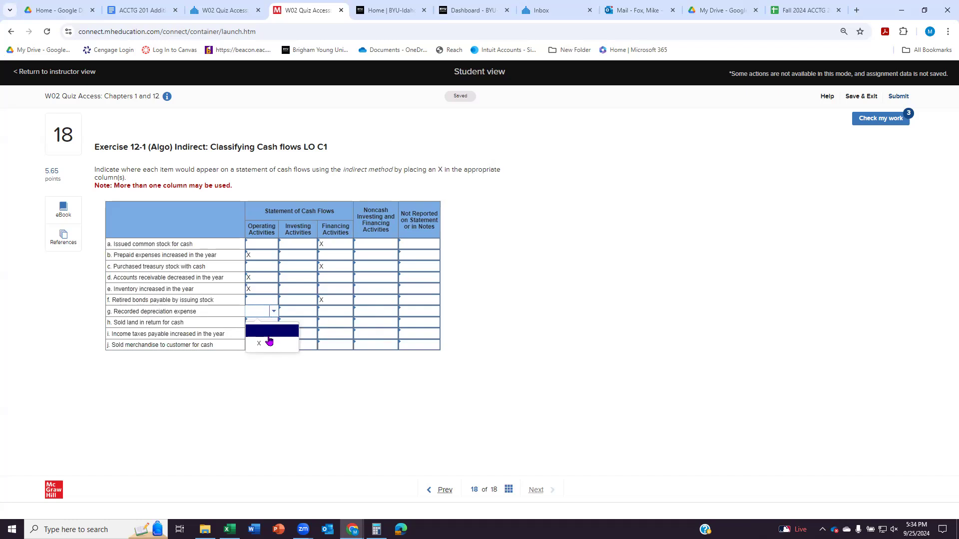
click(260, 343)
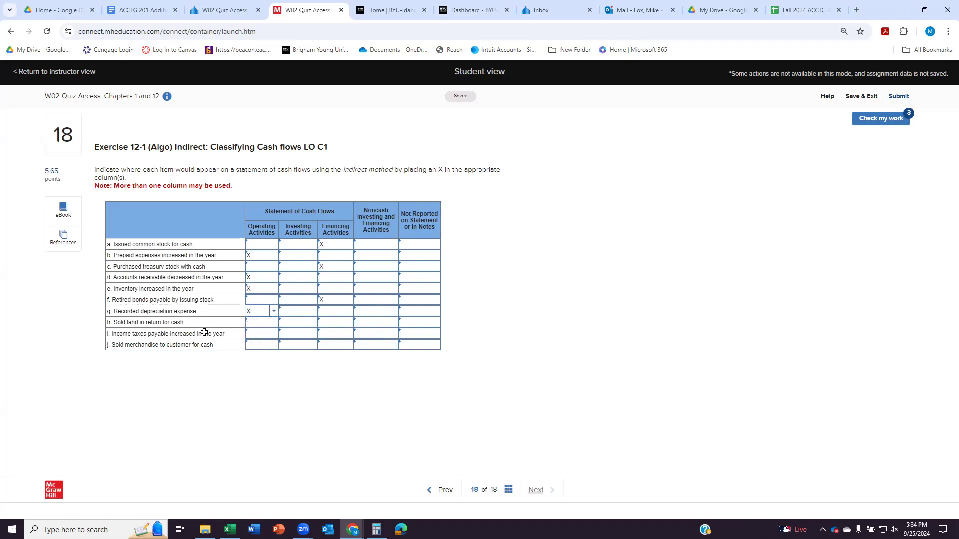
mouse_move(197, 324)
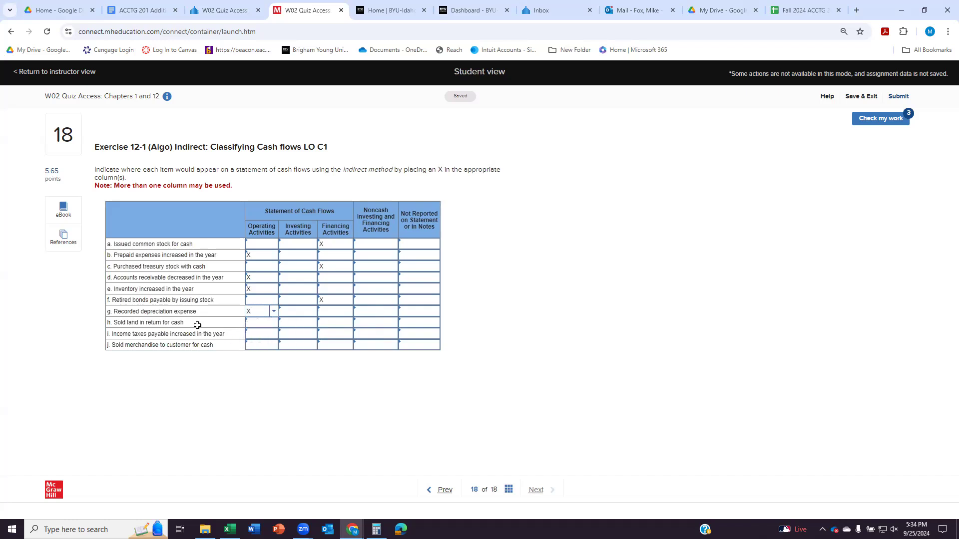
Mark the land sale (h) as investing and items i and j as operating activities
click(298, 323)
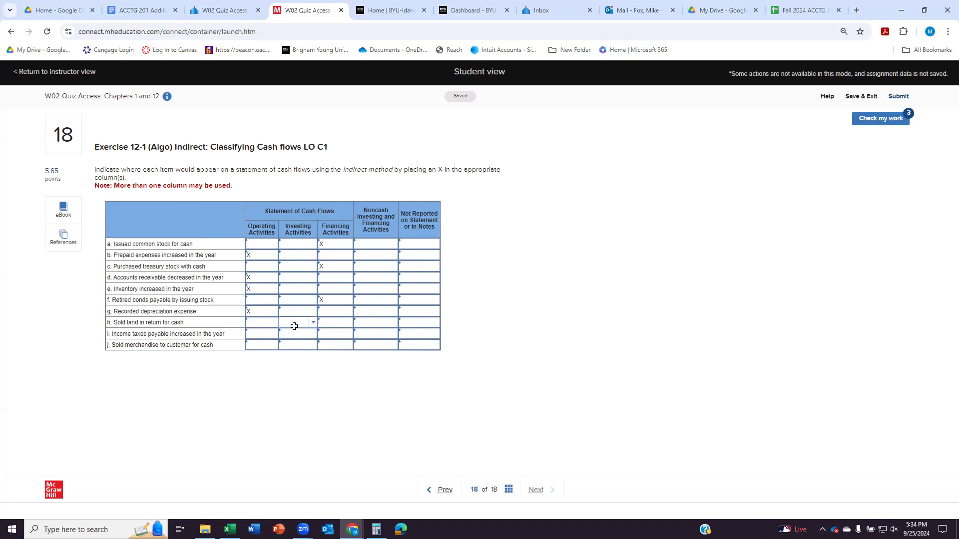
click(312, 322)
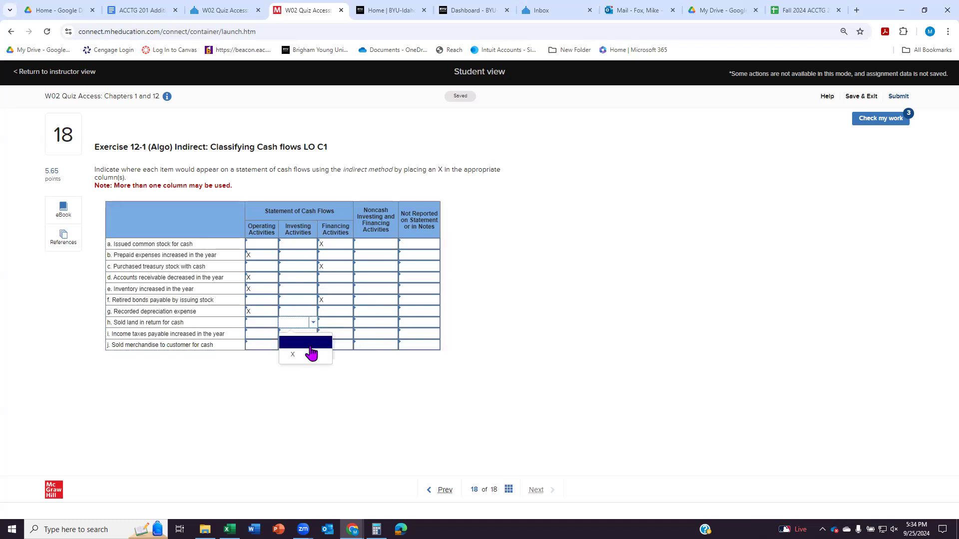
click(293, 353)
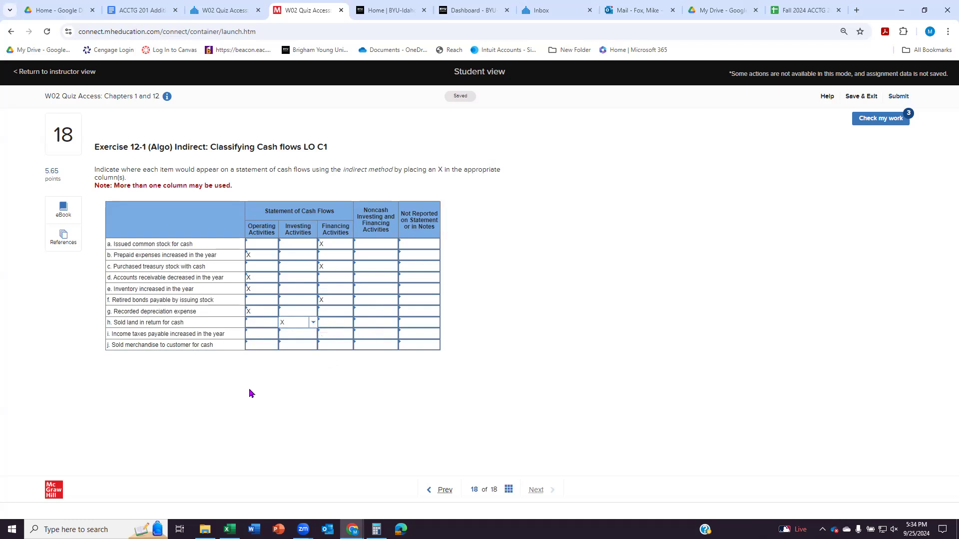
mouse_move(260, 320)
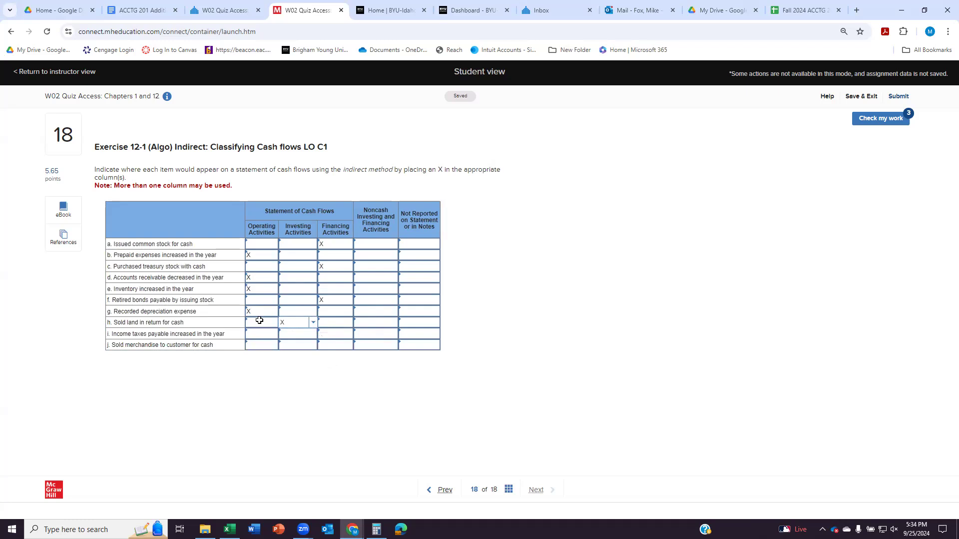
mouse_move(220, 397)
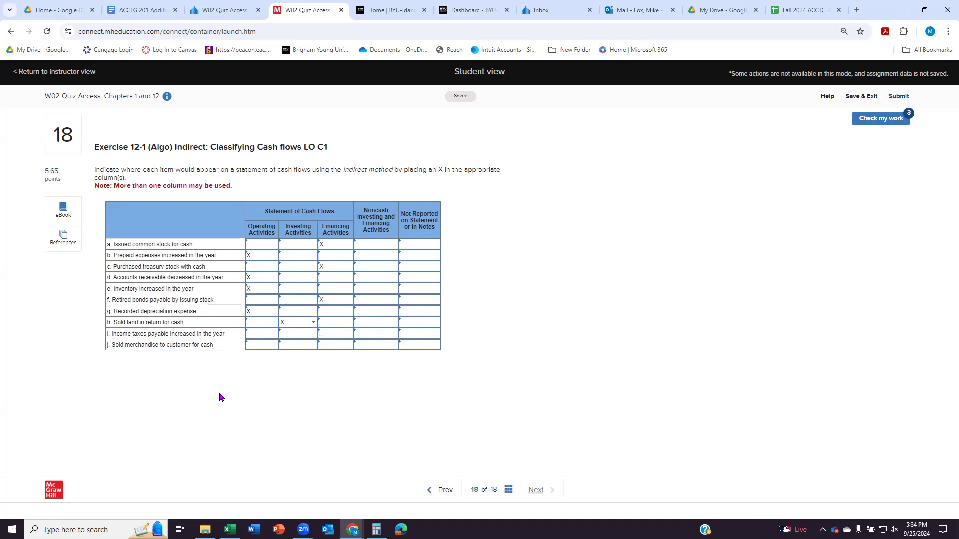
mouse_move(219, 333)
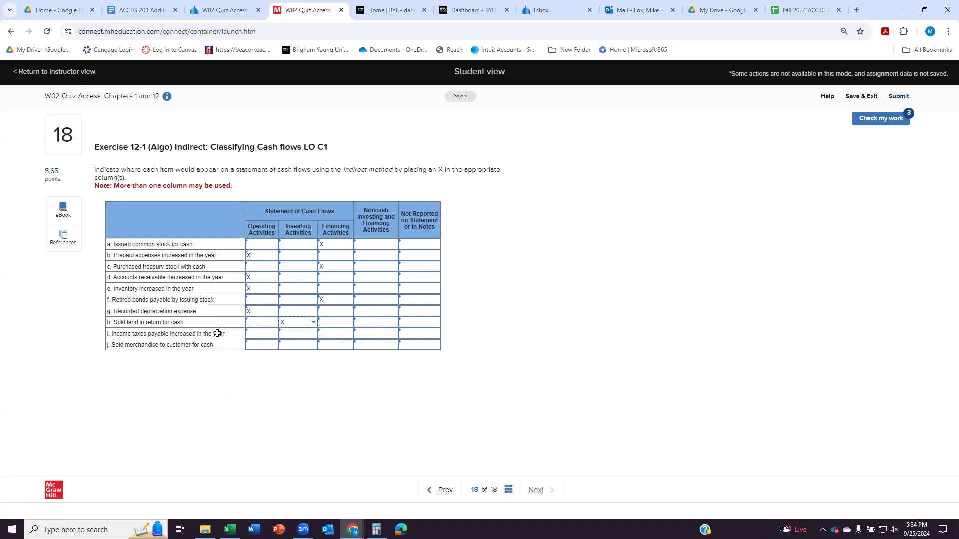
click(259, 333)
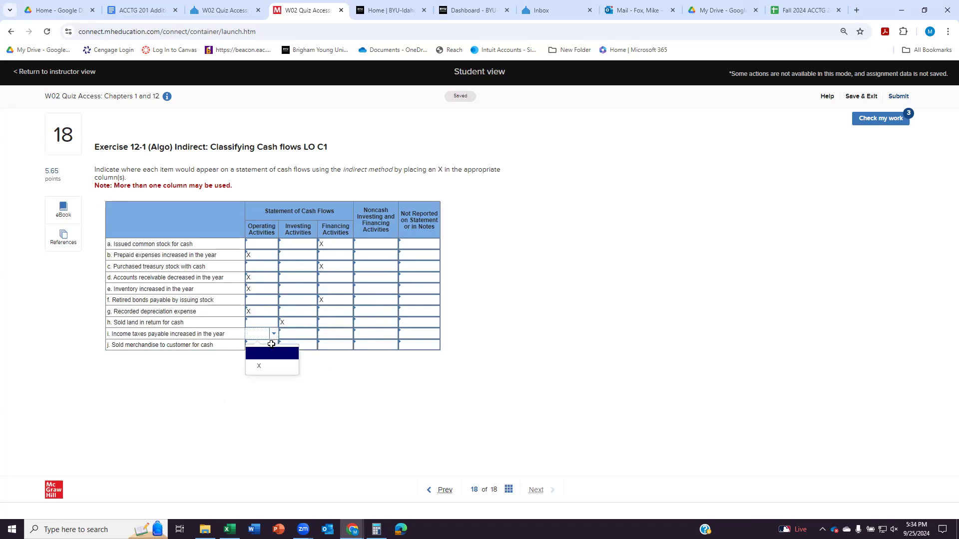
click(258, 365)
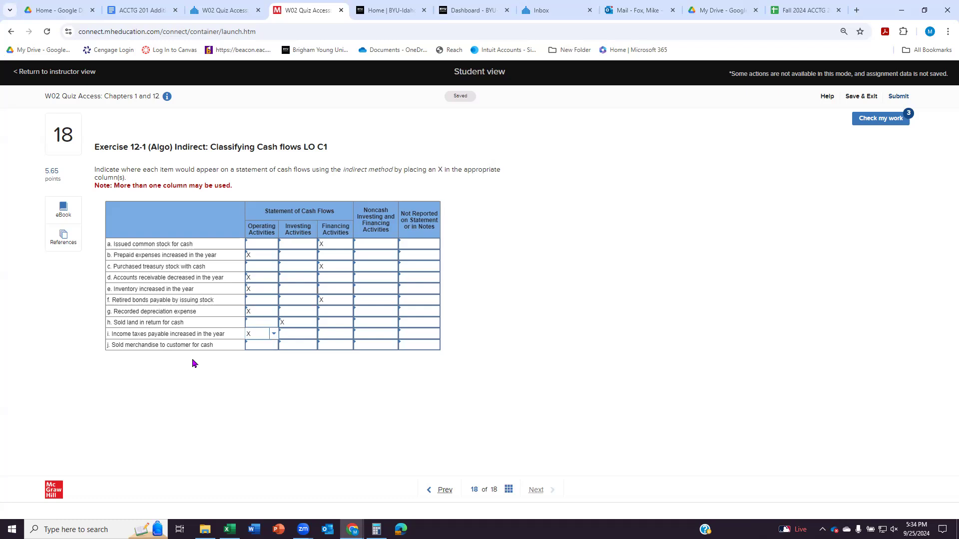
click(261, 344)
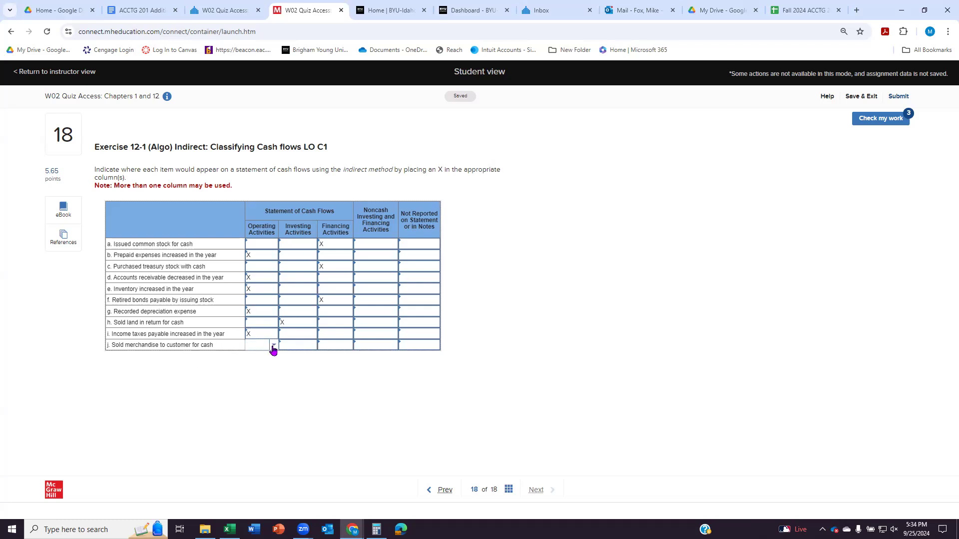
click(261, 344)
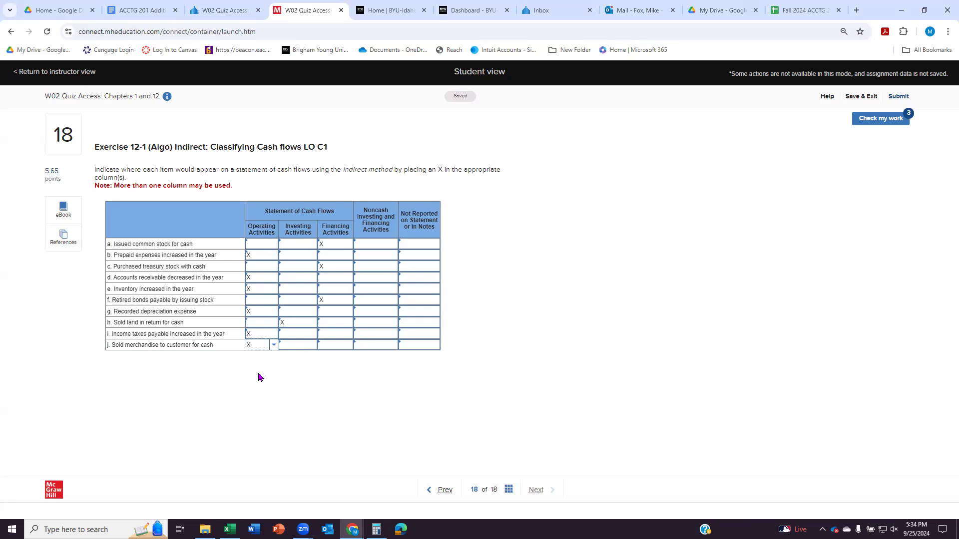
mouse_move(353, 261)
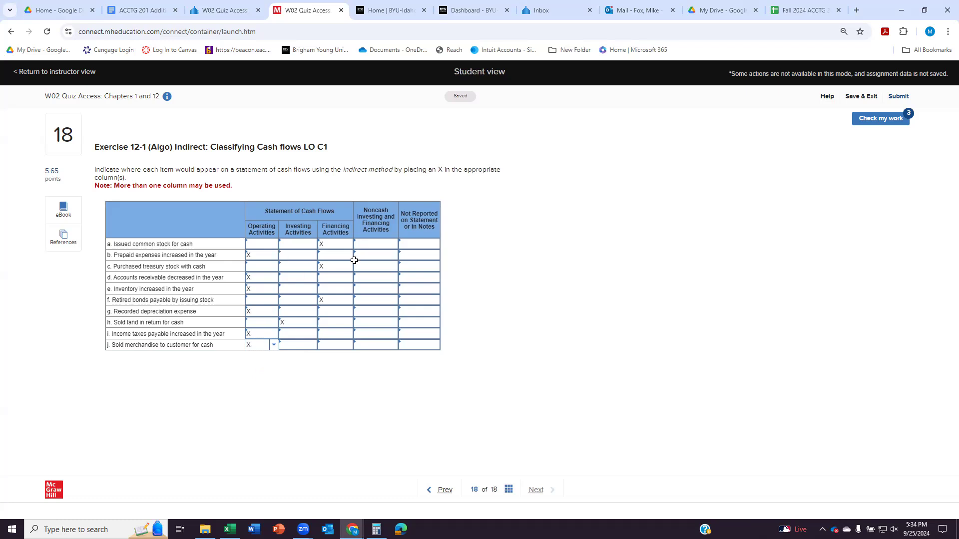
Check the answers, see item f flagged wrong among nine correct, and return to the question
click(879, 118)
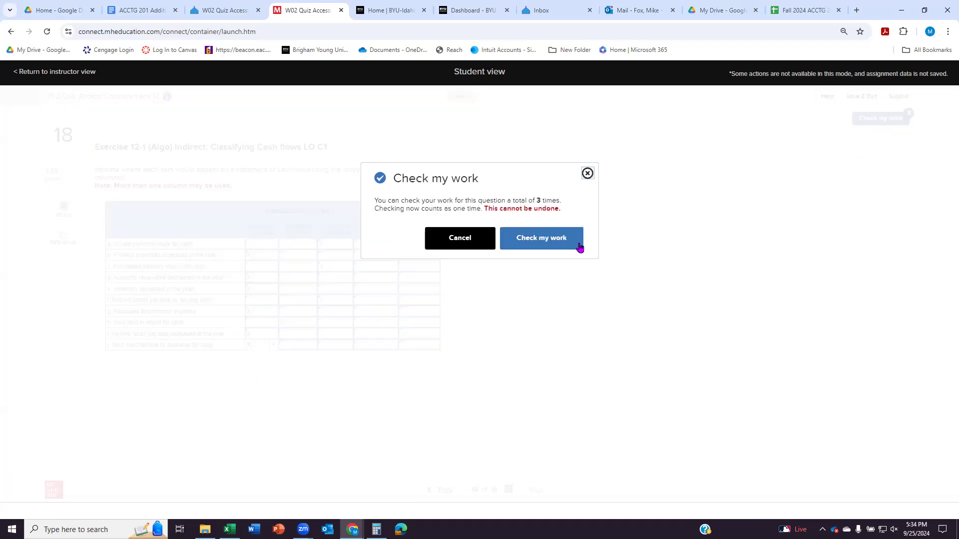
click(540, 238)
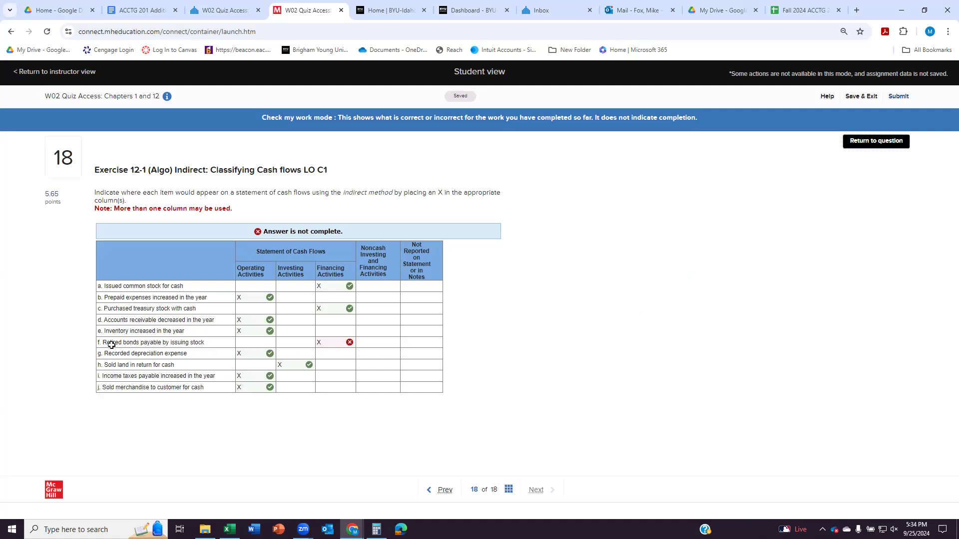
mouse_move(156, 343)
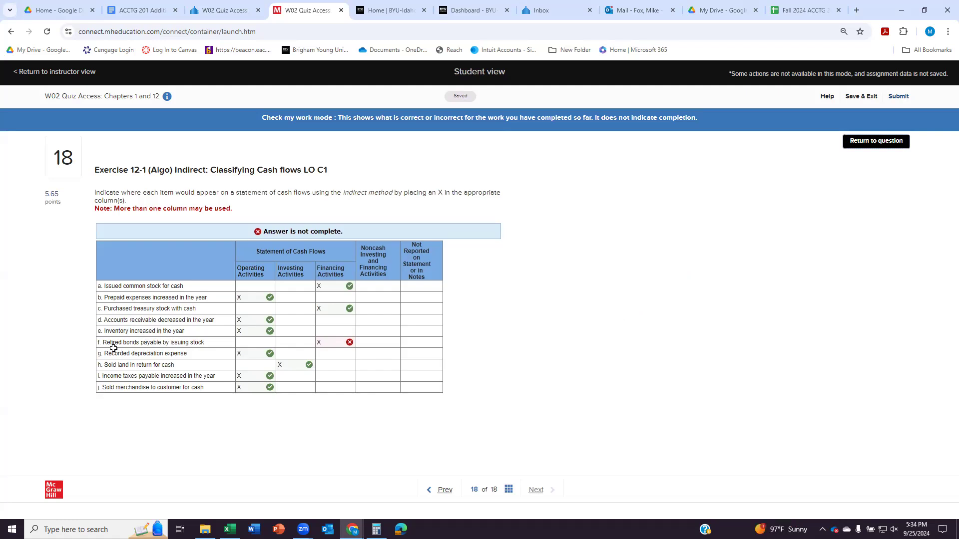
mouse_move(178, 349)
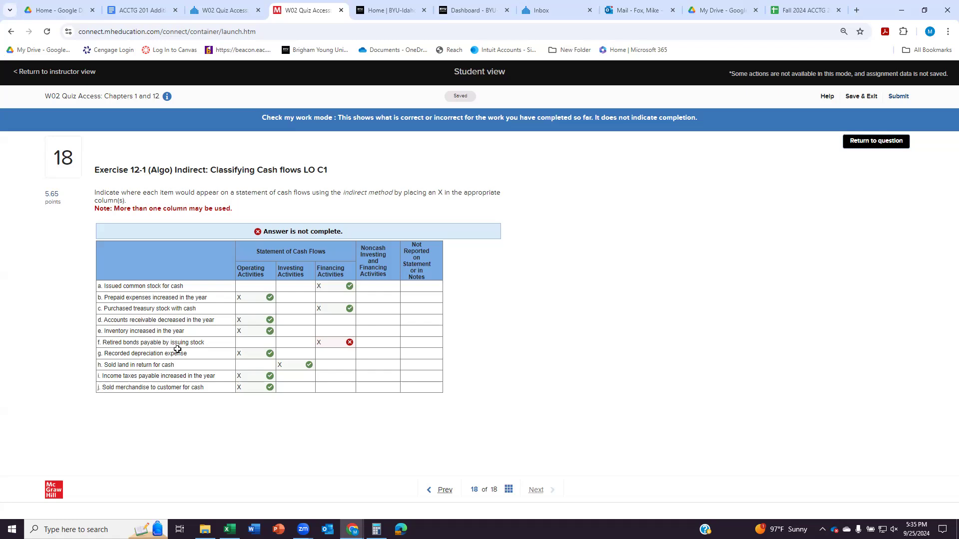
mouse_move(335, 342)
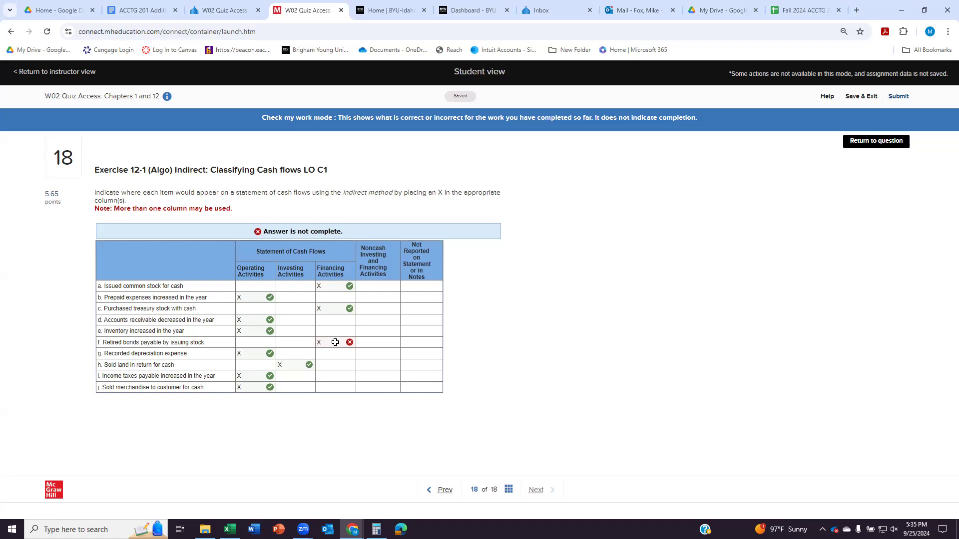
click(875, 140)
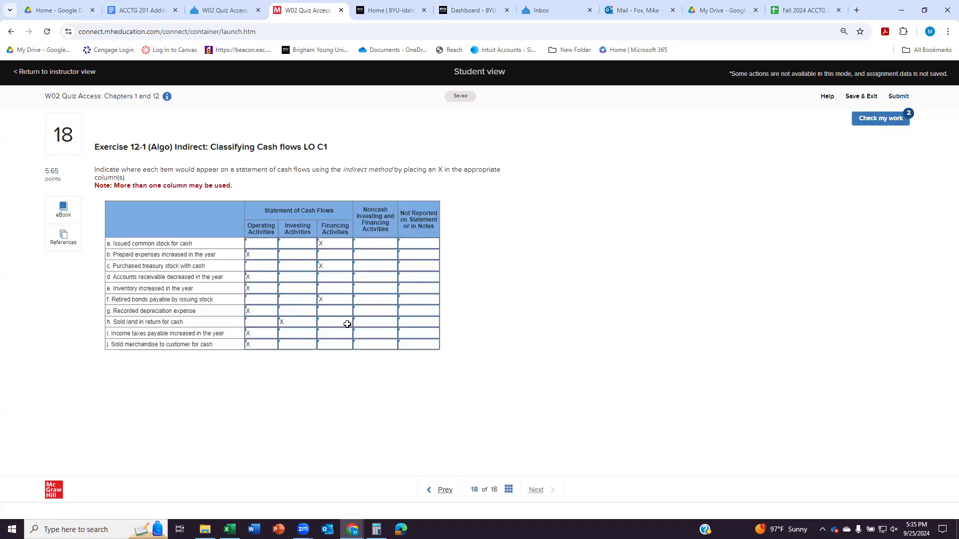
Clear item f's financing mark and place its X under Noncash Investing and Financing Activities
click(335, 311)
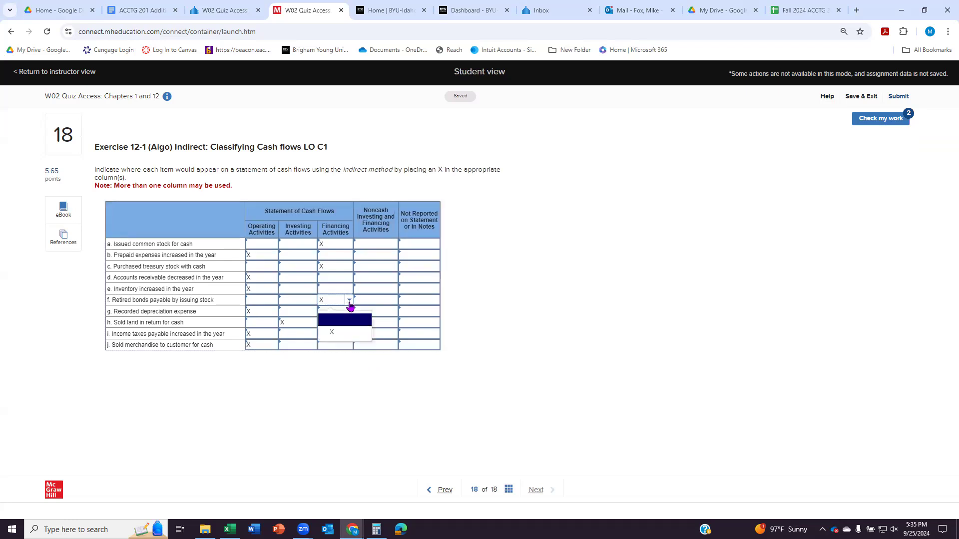
click(344, 320)
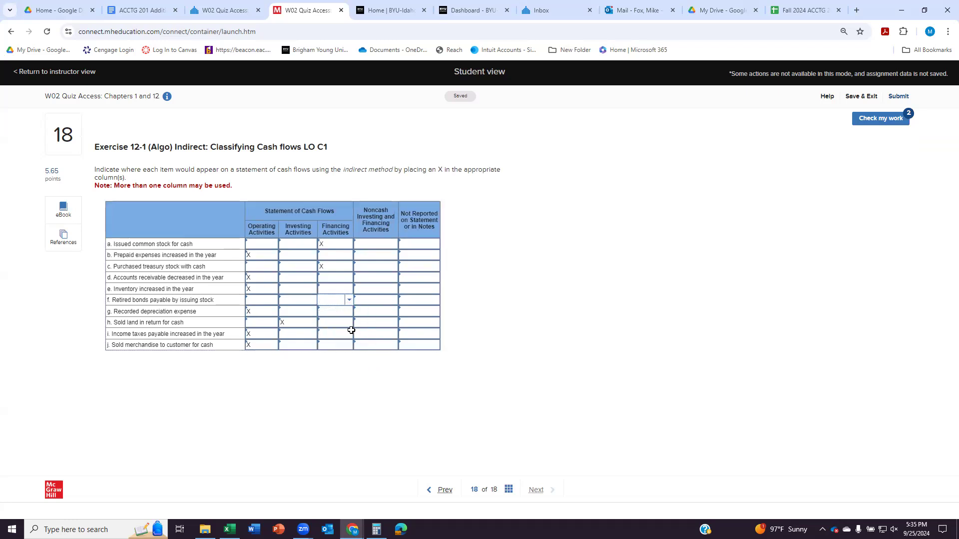
mouse_move(383, 306)
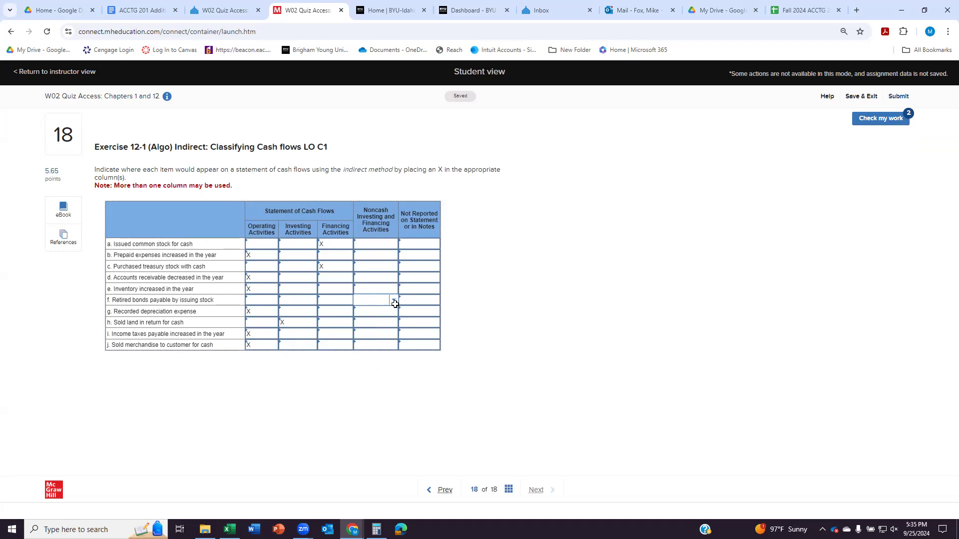
click(392, 299)
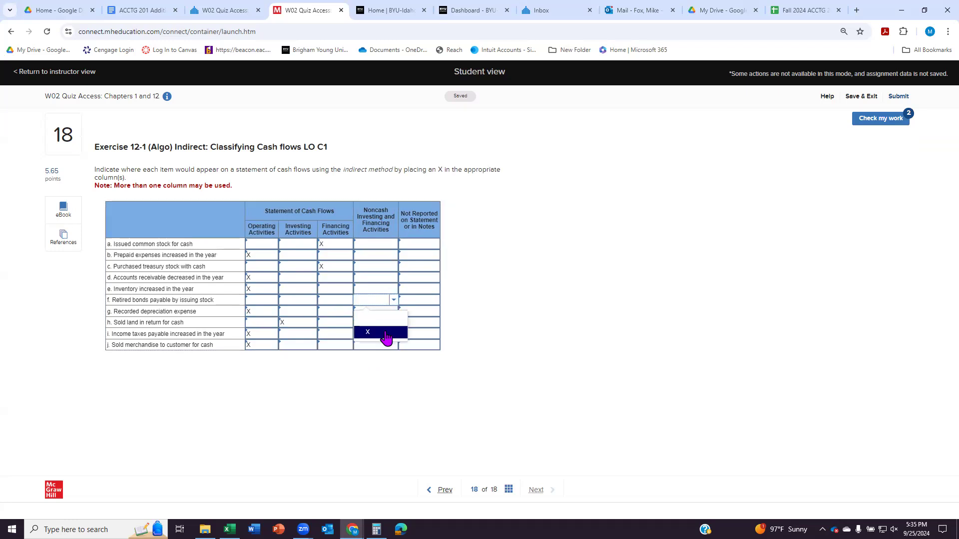
click(366, 331)
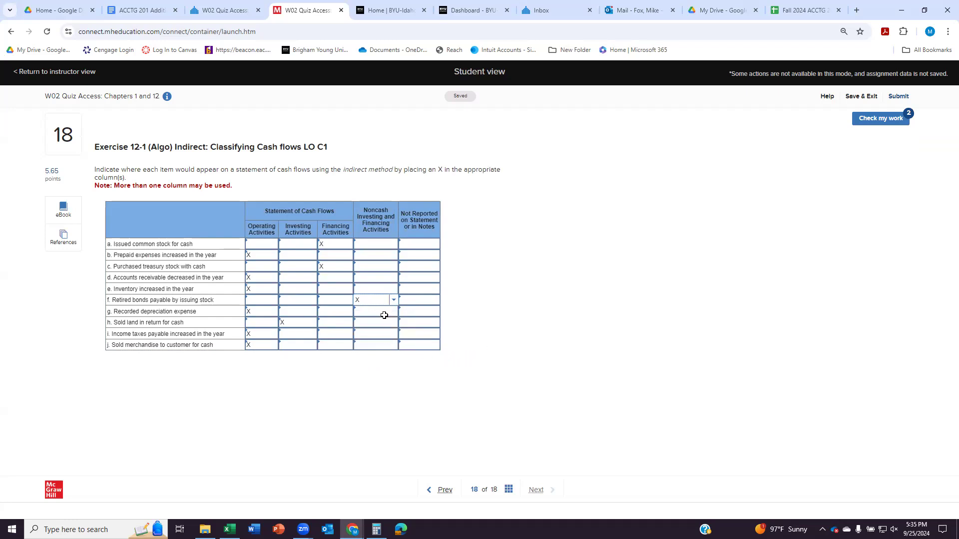
mouse_move(341, 306)
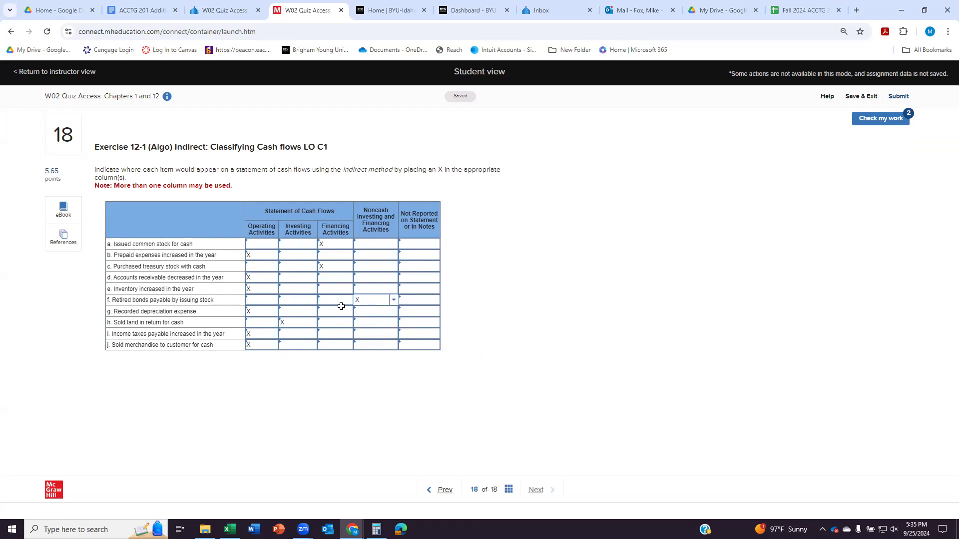
mouse_move(804, 152)
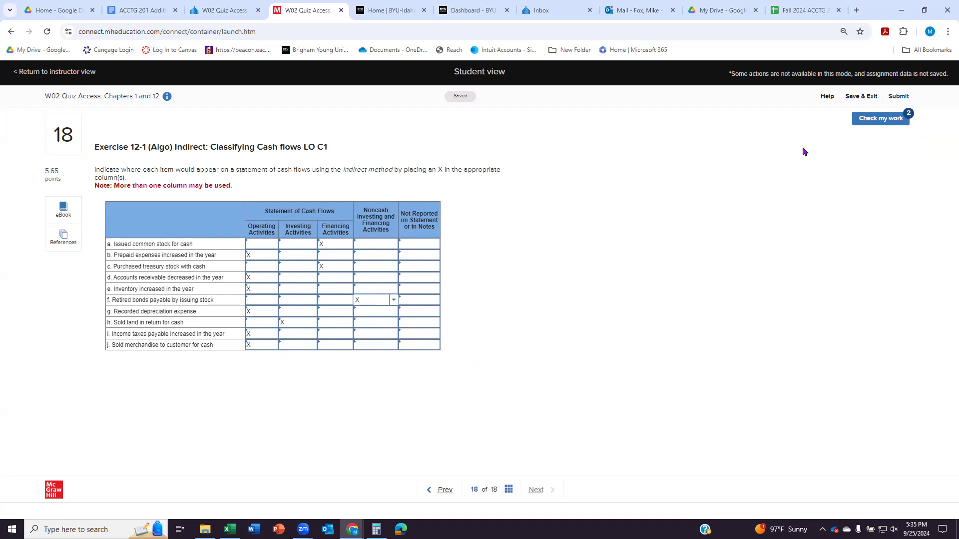
Run Check my work again, confirming all ten classifications are graded correct
click(878, 118)
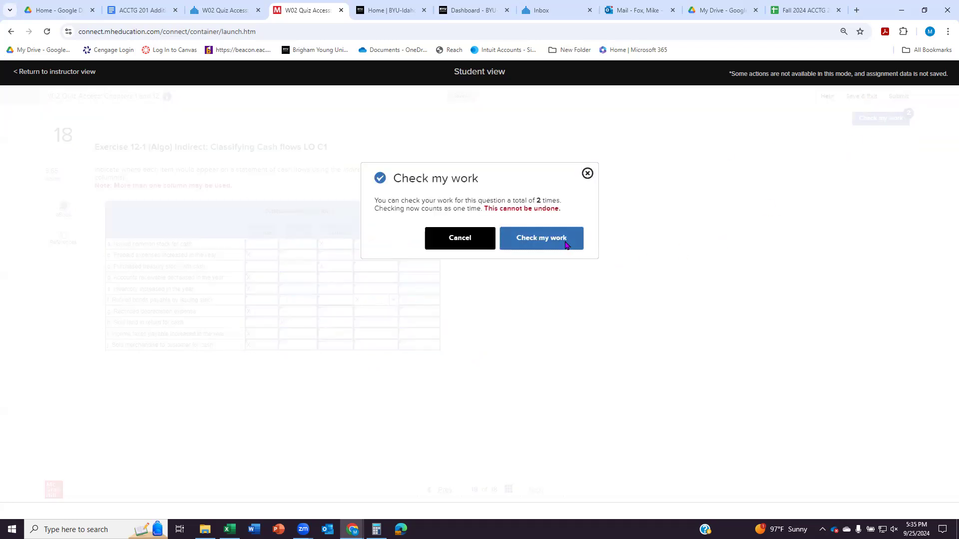
click(540, 238)
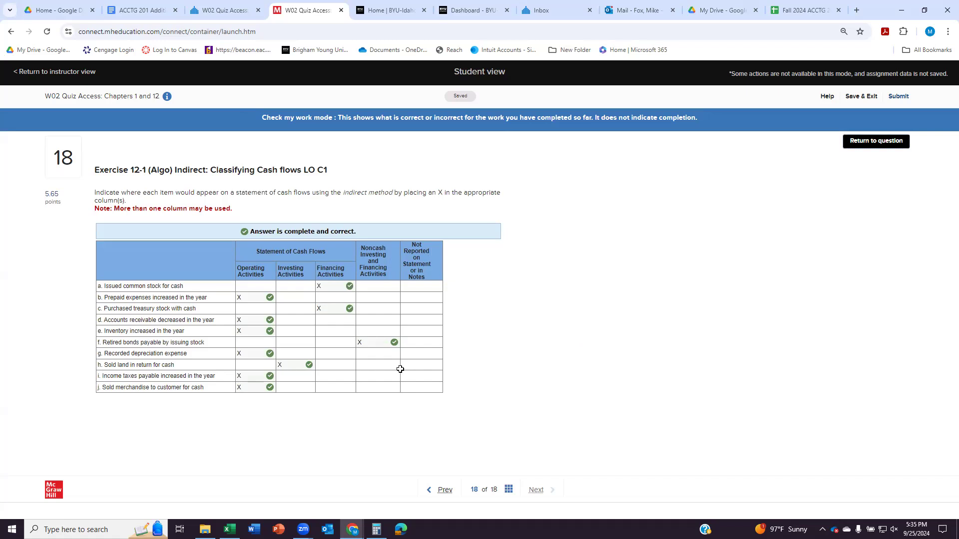
mouse_move(736, 261)
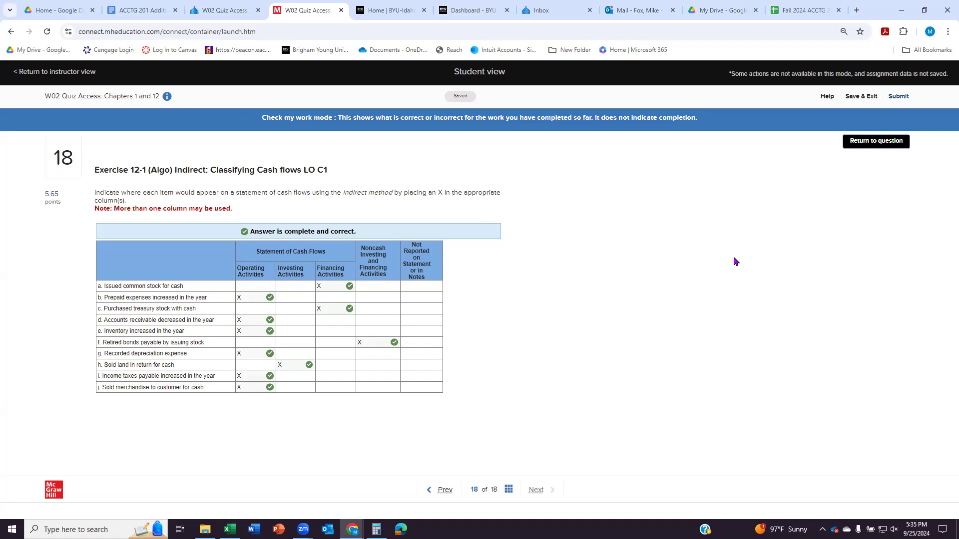
mouse_move(733, 261)
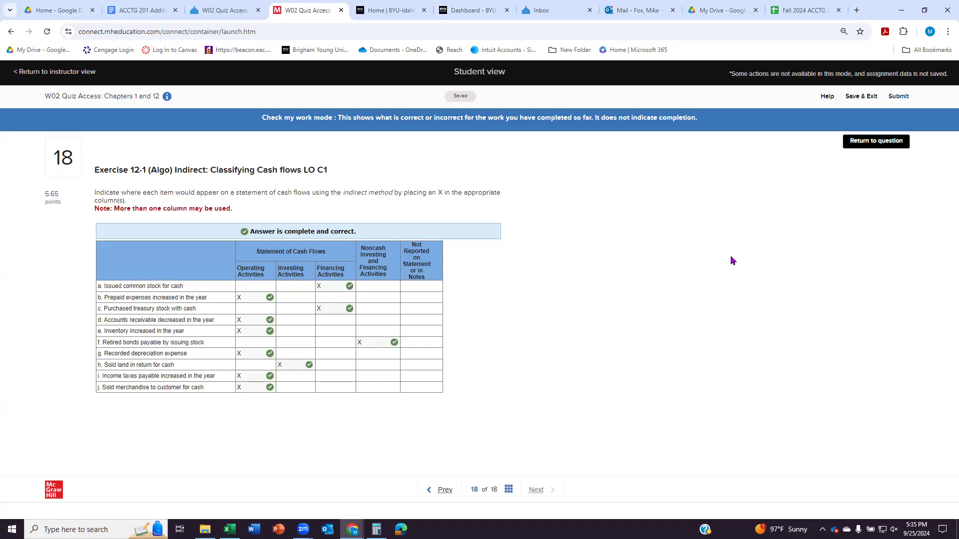